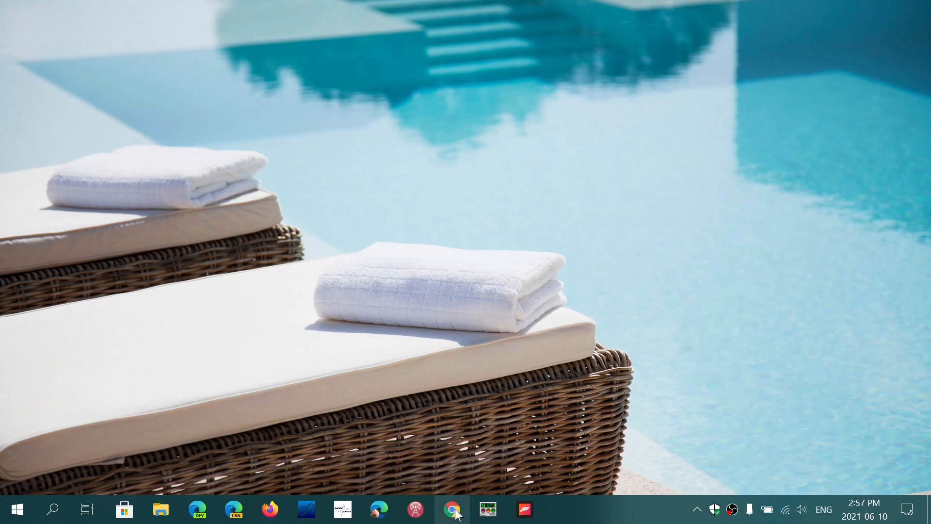
Launch Chrome and reach About Chrome via Help, confirming version 91.0.4472.101 is up to date
left_click(453, 510)
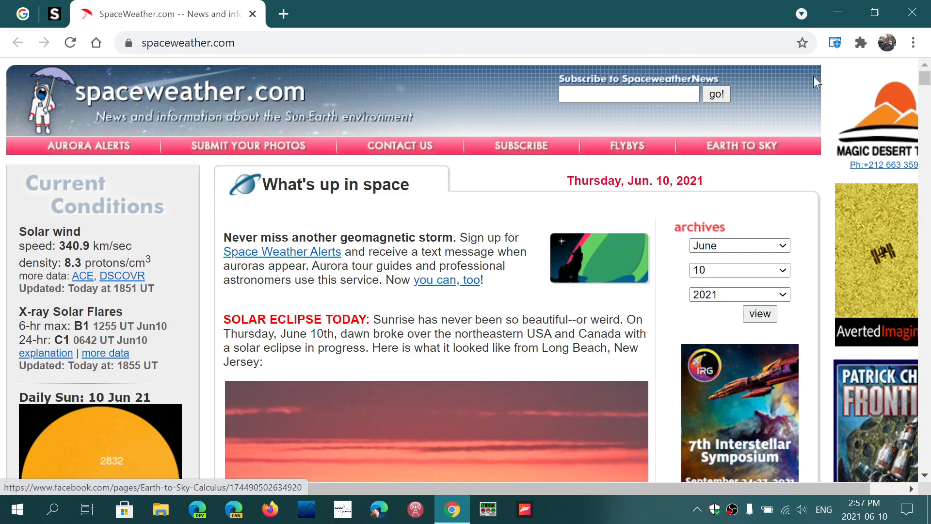
left_click(914, 43)
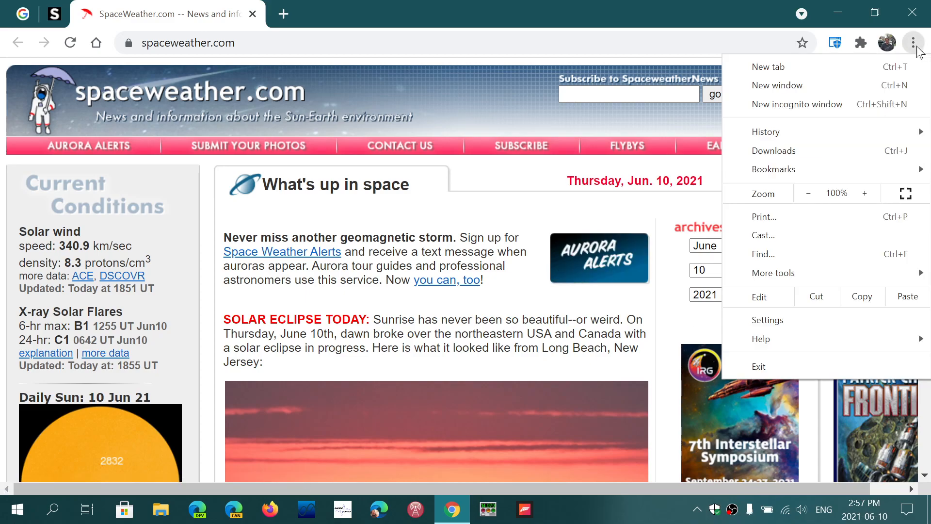
left_click(761, 338)
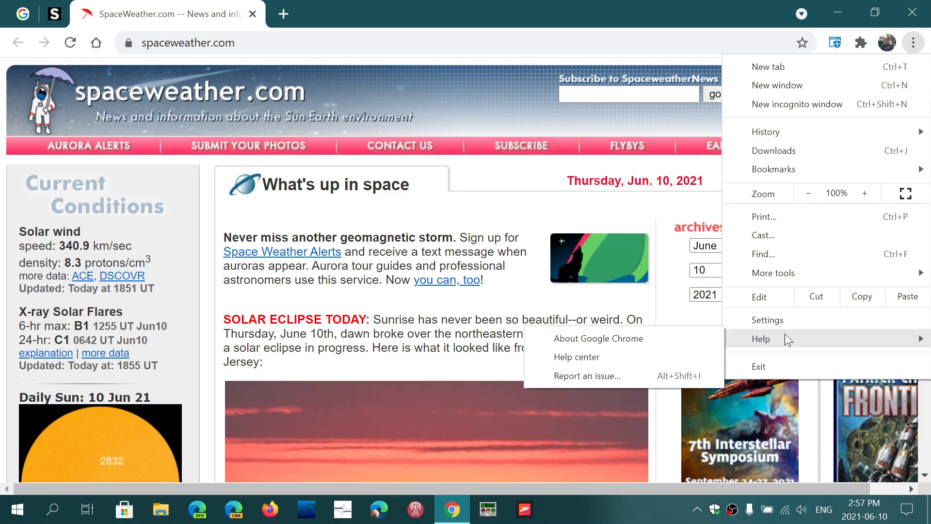
left_click(599, 338)
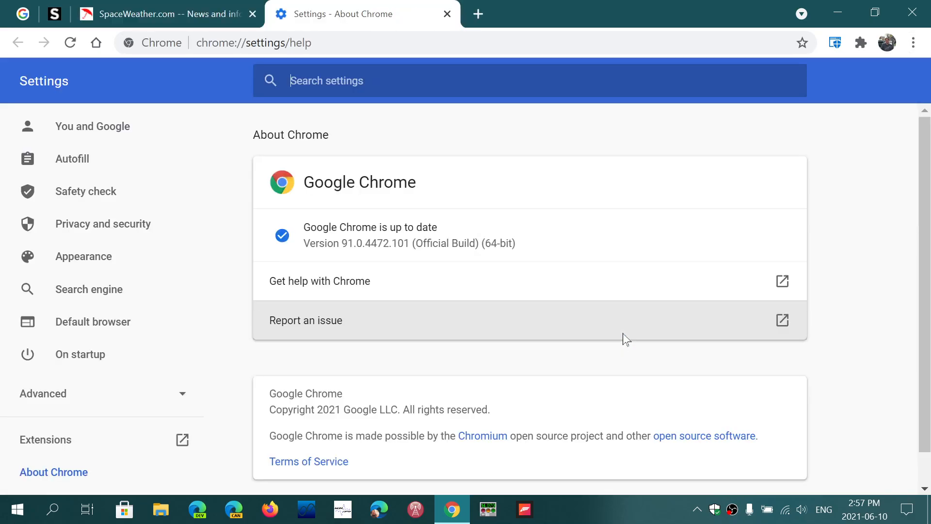
mouse_move(455, 359)
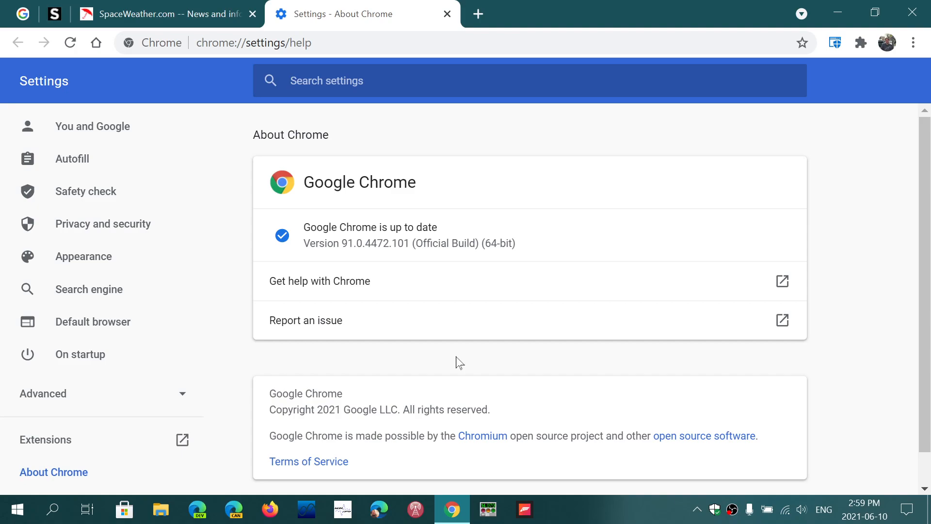
mouse_move(838, 11)
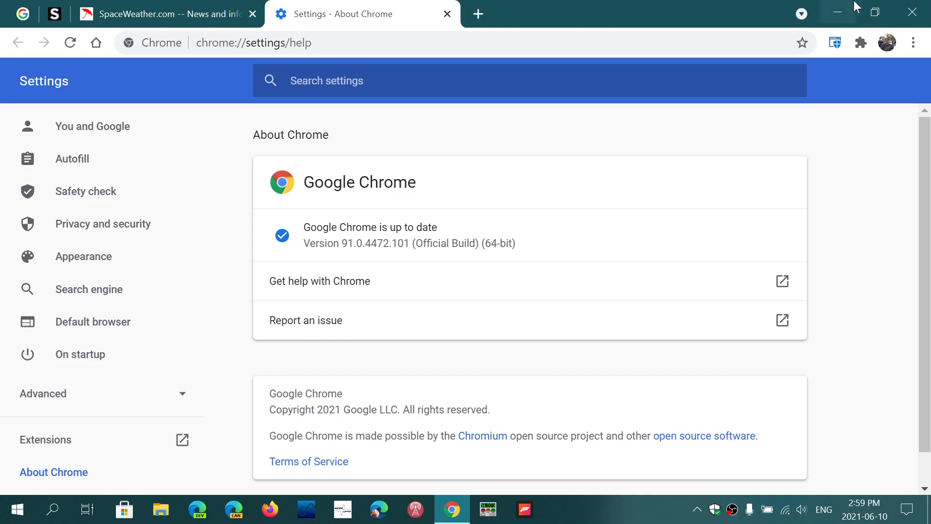
mouse_move(588, 131)
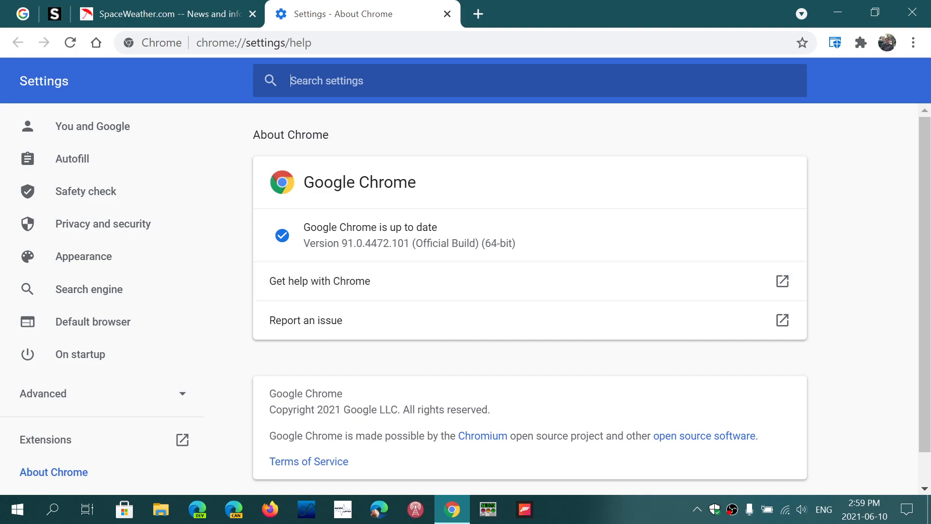
mouse_move(414, 260)
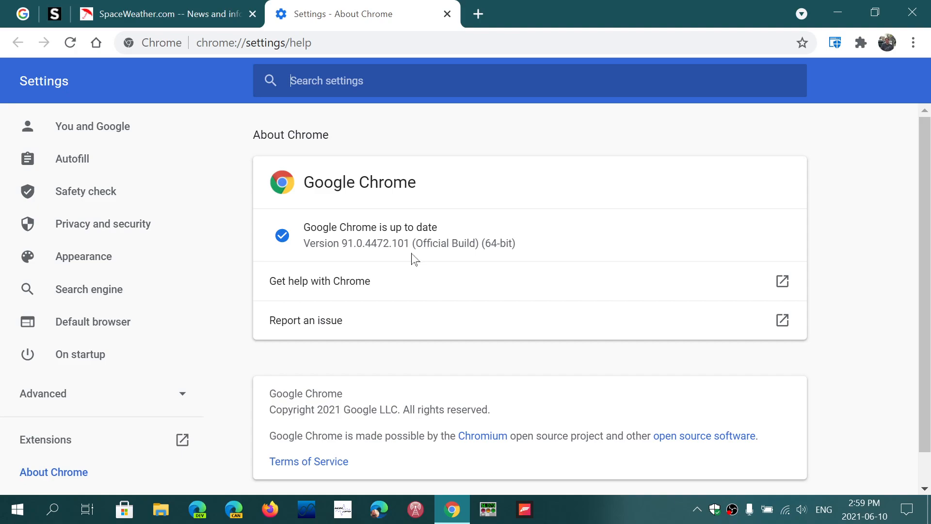
mouse_move(700, 256)
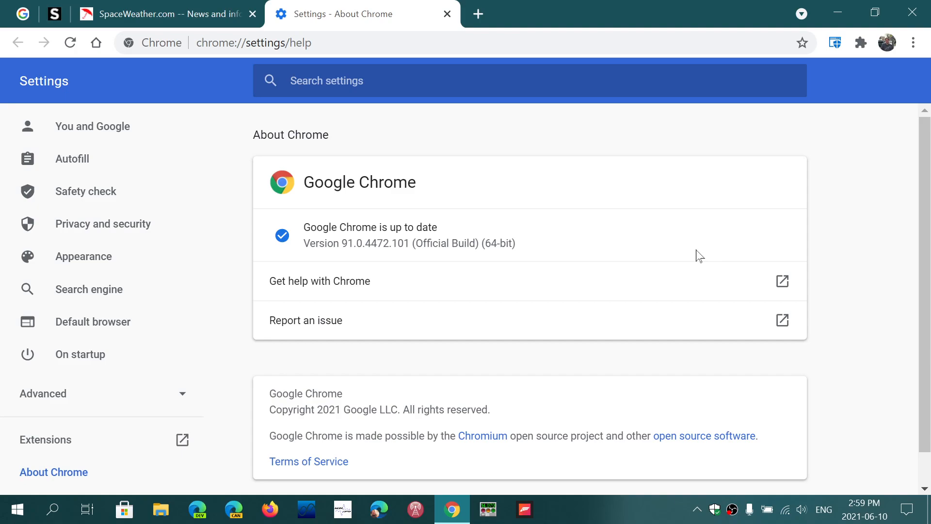
mouse_move(920, 12)
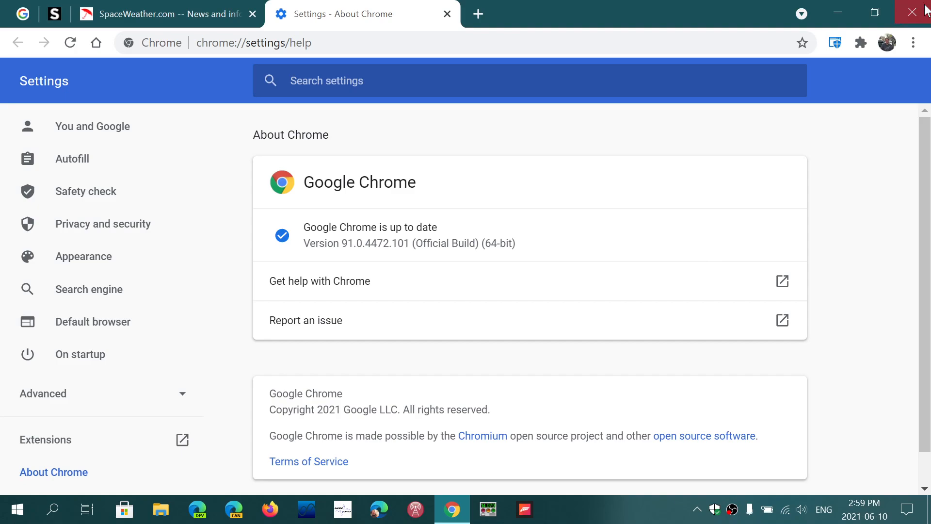